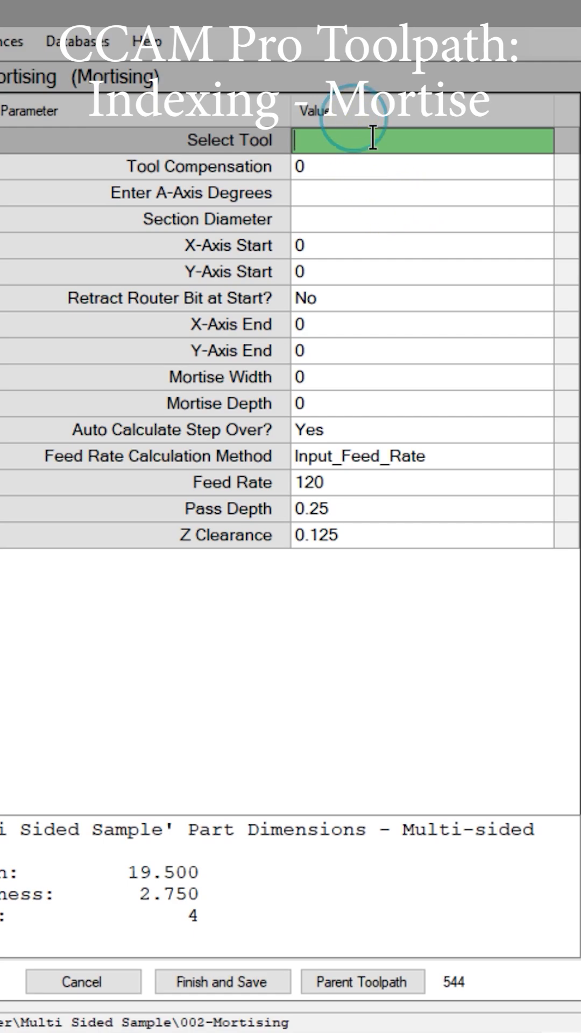
Step: Choose the End_Mill_Down_Cut 0.25 Dia 0.75 cutter from the Tool Database
click(419, 140)
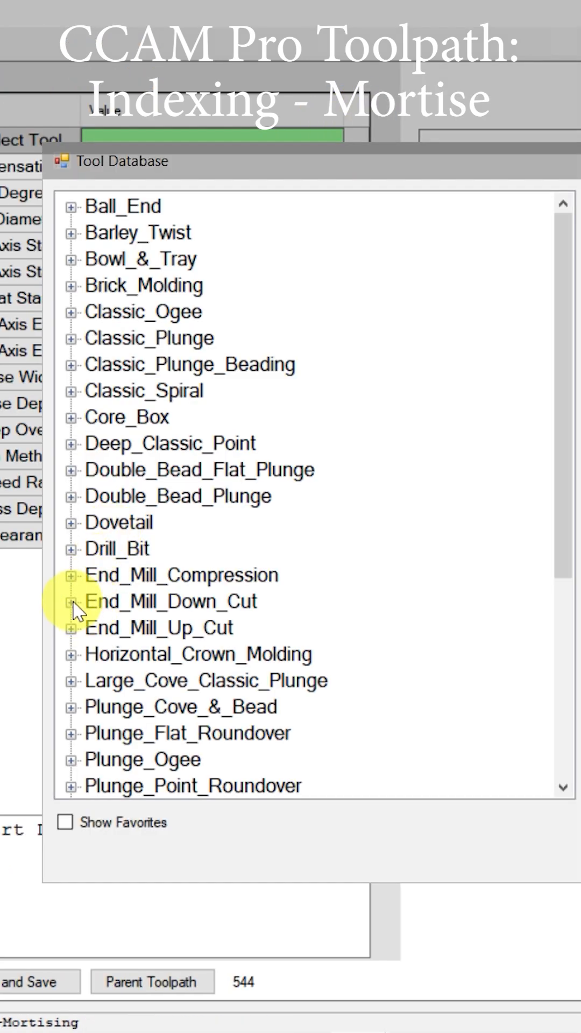
click(71, 601)
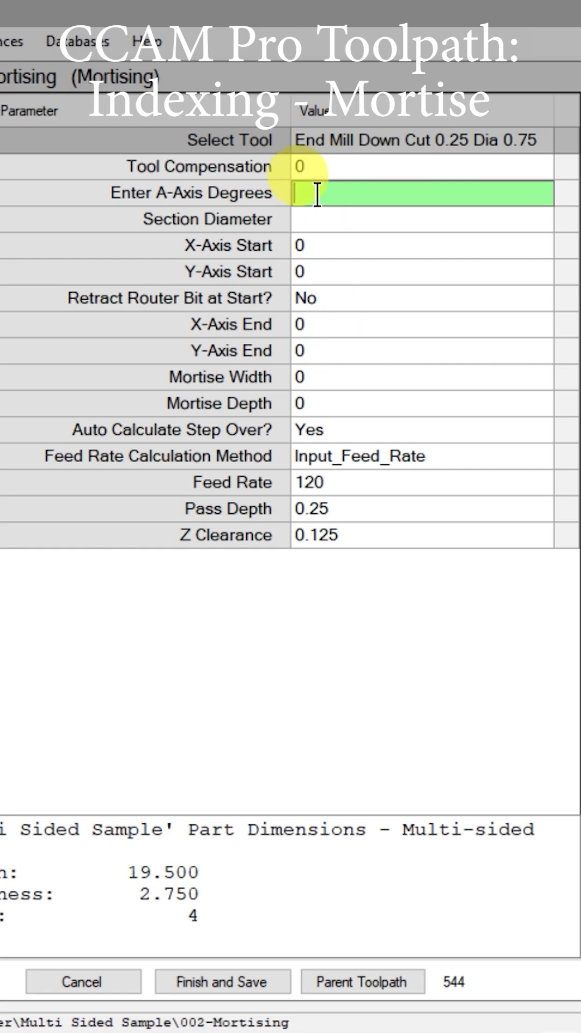
Step: Enter 0 for A-axis degrees and 2.5 for the section diameter
text(0)
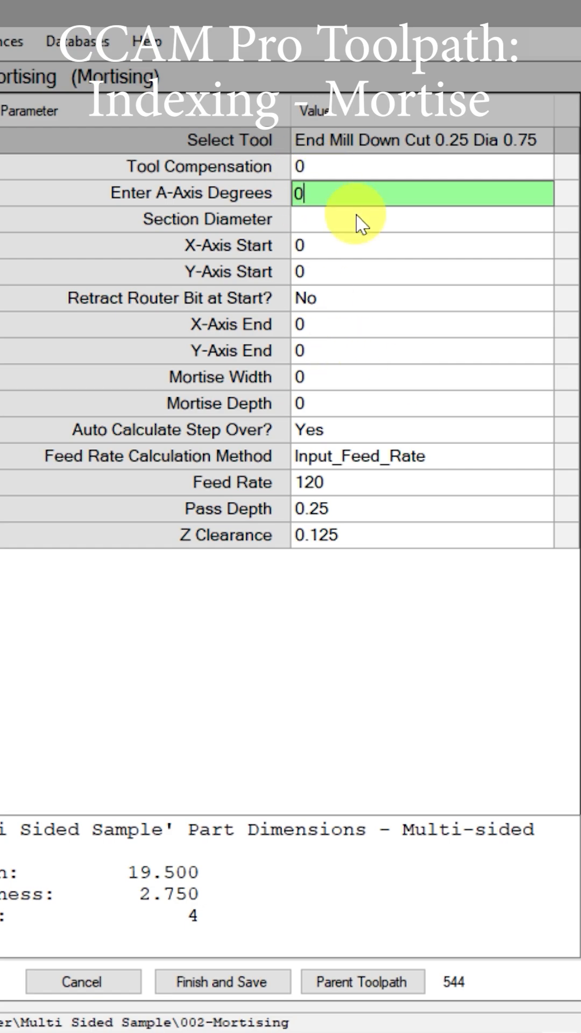
click(422, 220)
text(2)
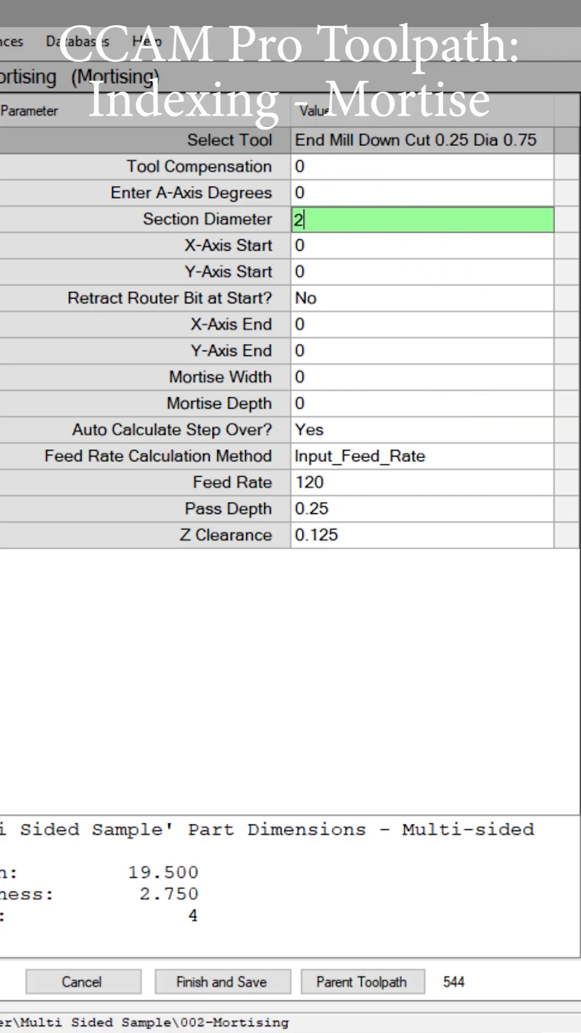
text(.5)
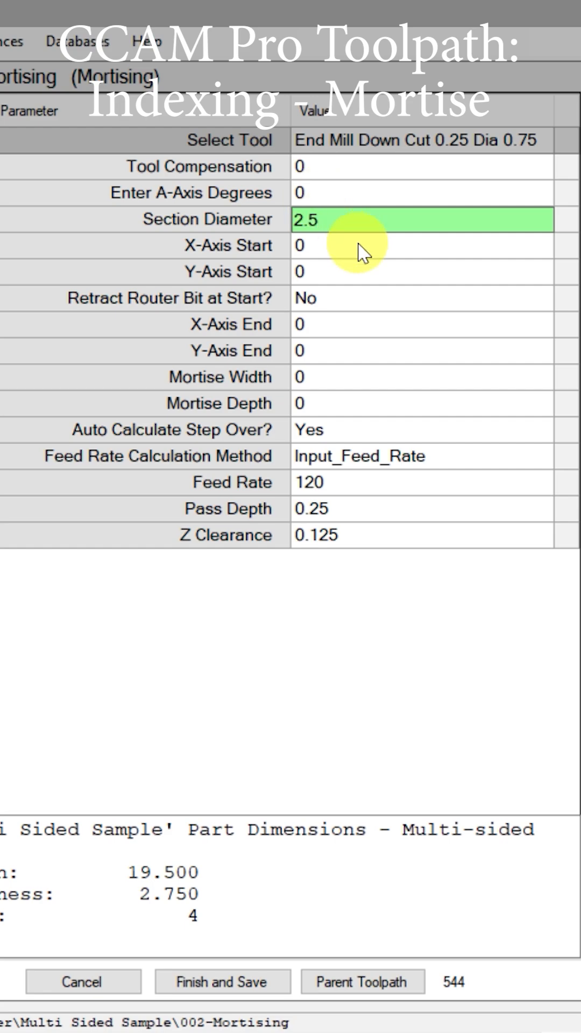
click(421, 246)
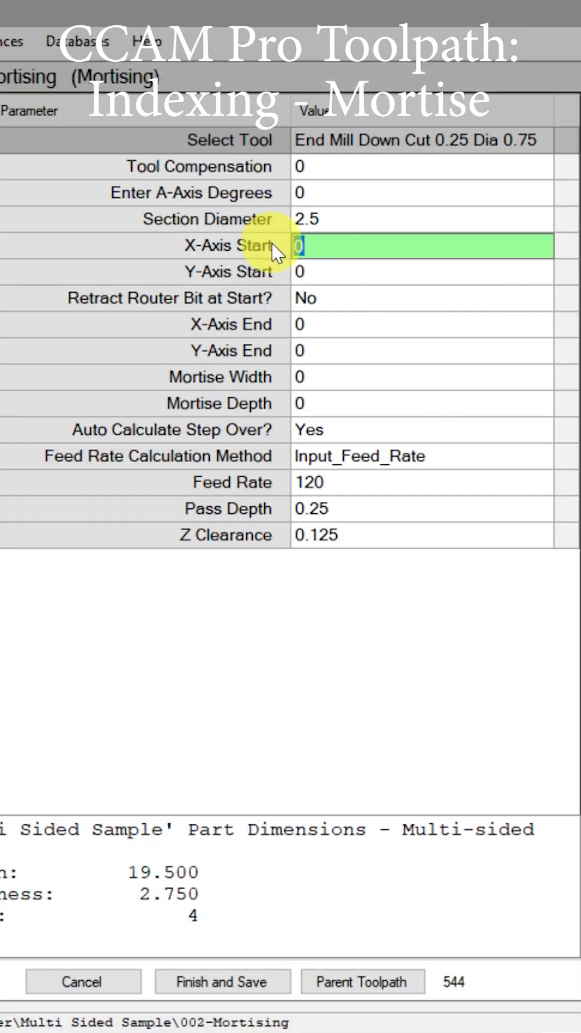
Step: Enter X-axis start 2.25, X-axis end 4.25, and Y start and end -0.625
text(2.25)
click(423, 324)
text(4.)
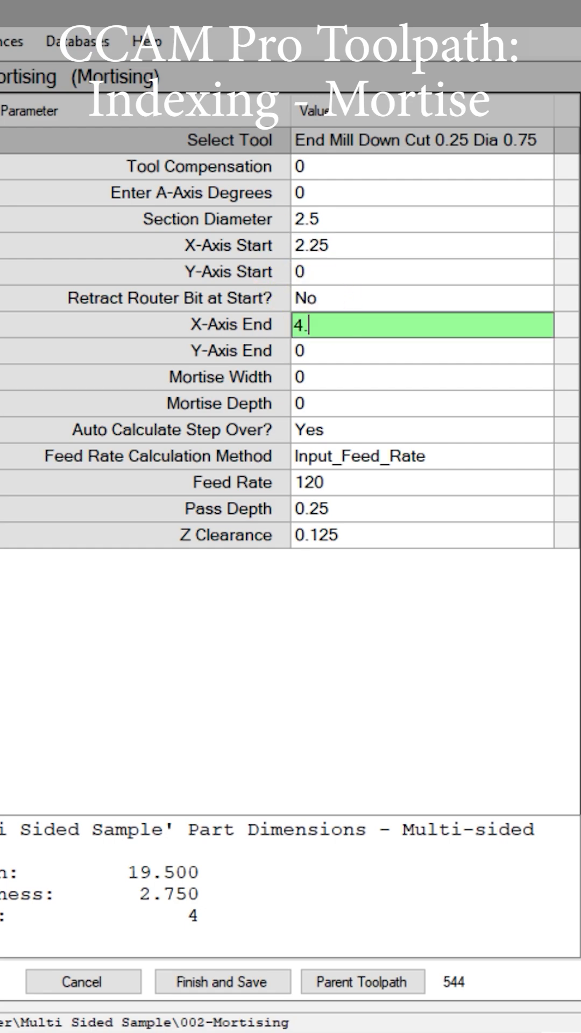
text(25)
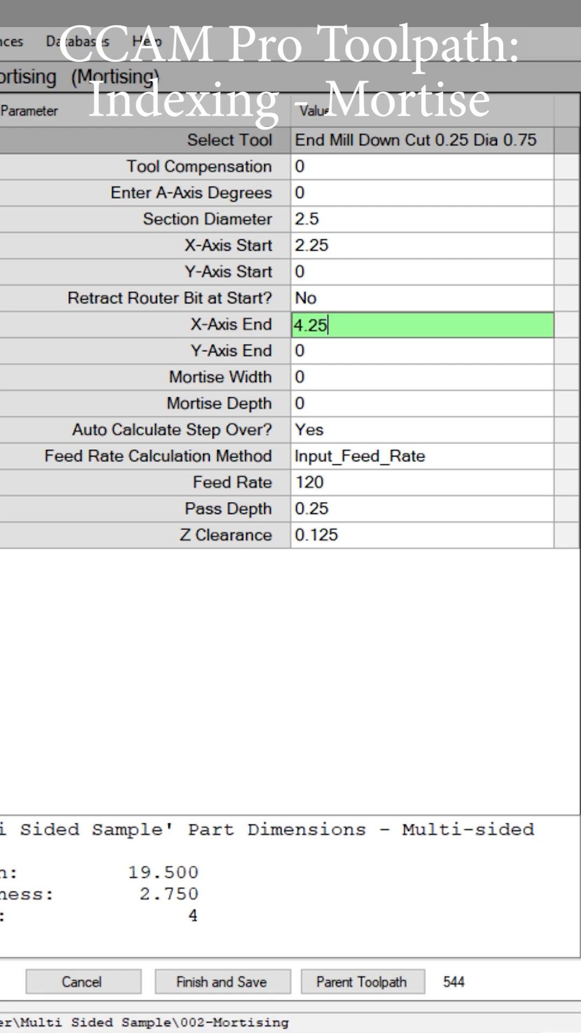
click(421, 271)
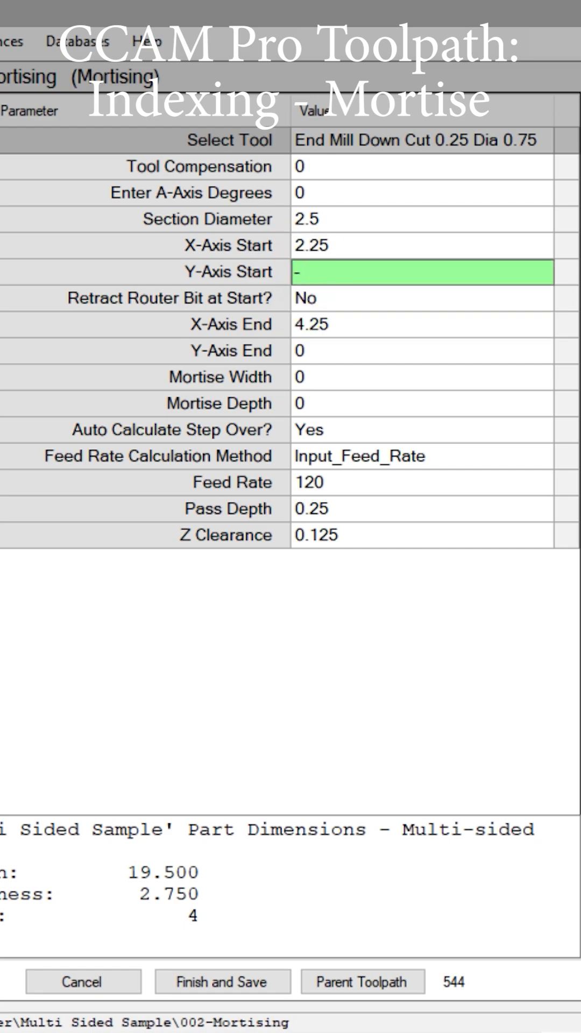
text(-0.625)
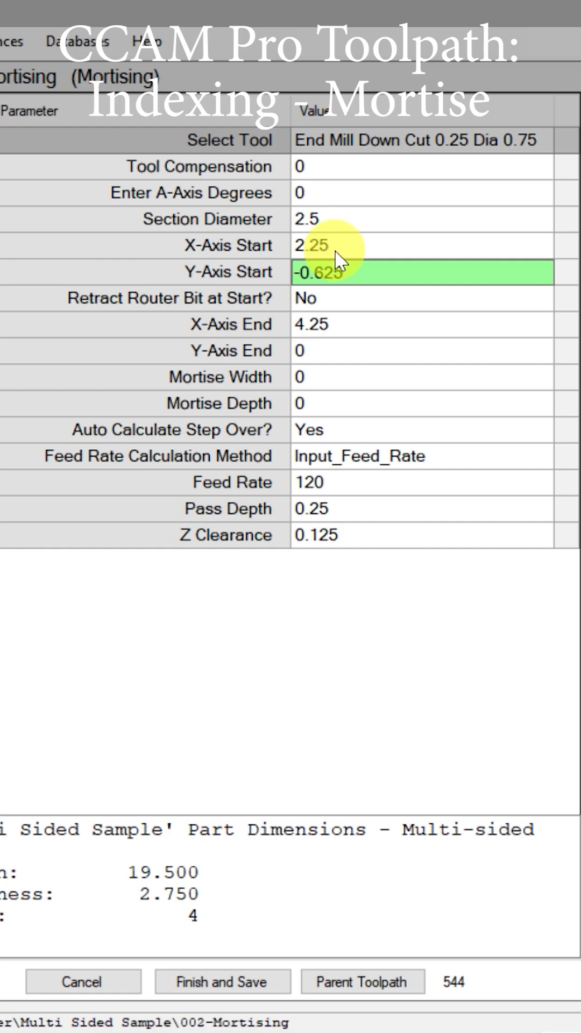
click(421, 350)
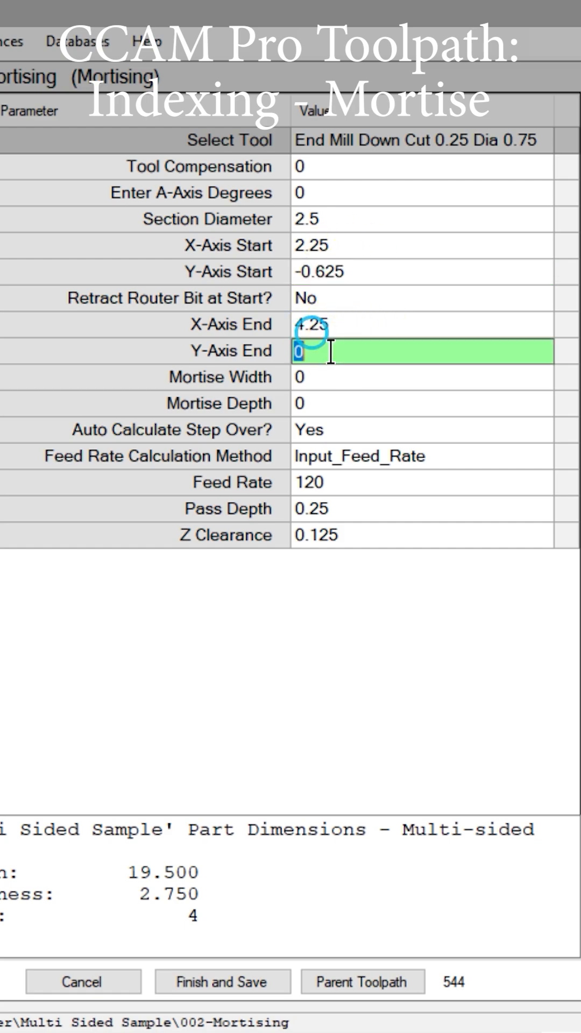
text(-0.625)
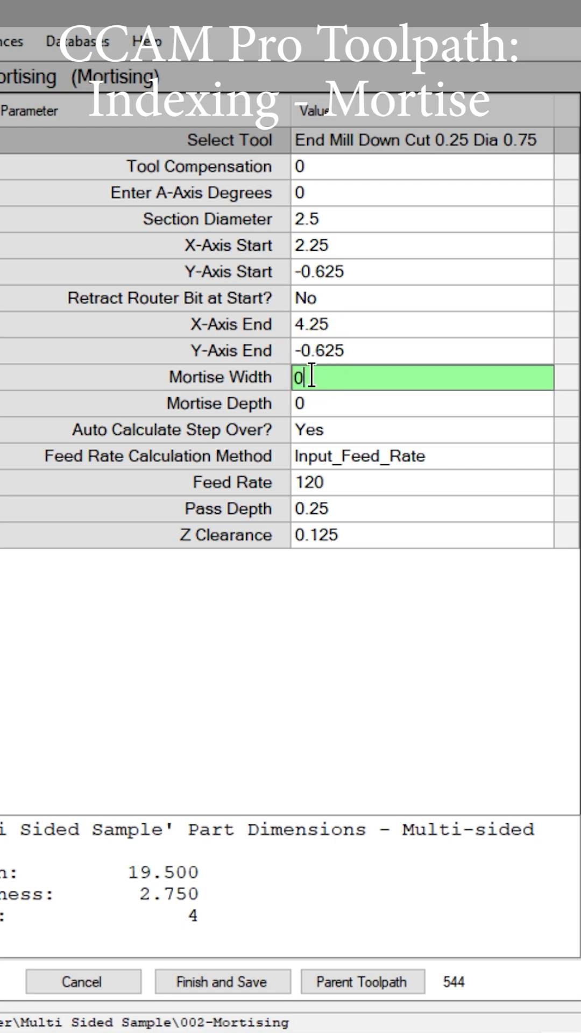
Step: Enter mortise width 0.375 and depth 0.75, then Finish and Save the toolpath
text(0.375)
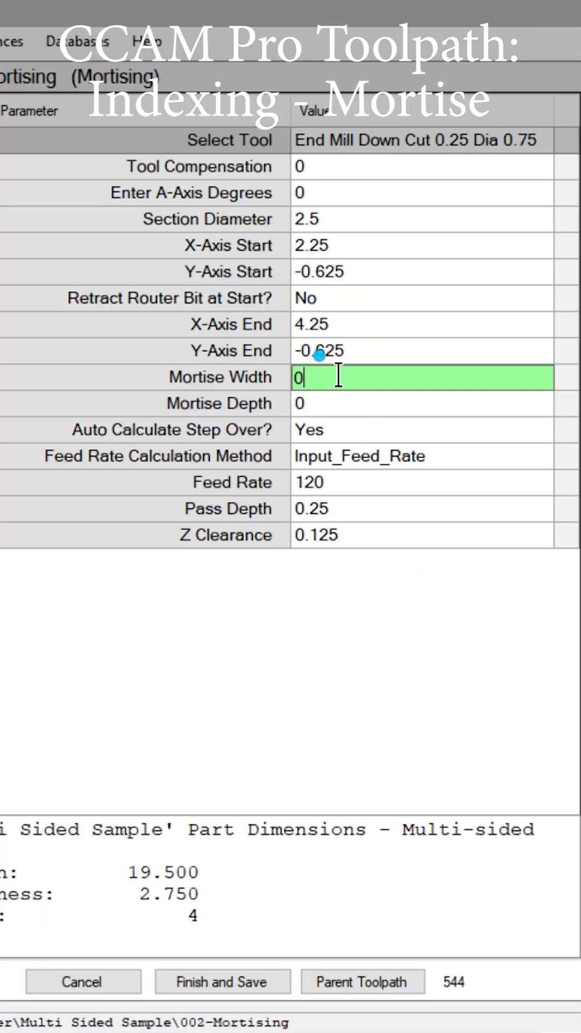
text(0.375)
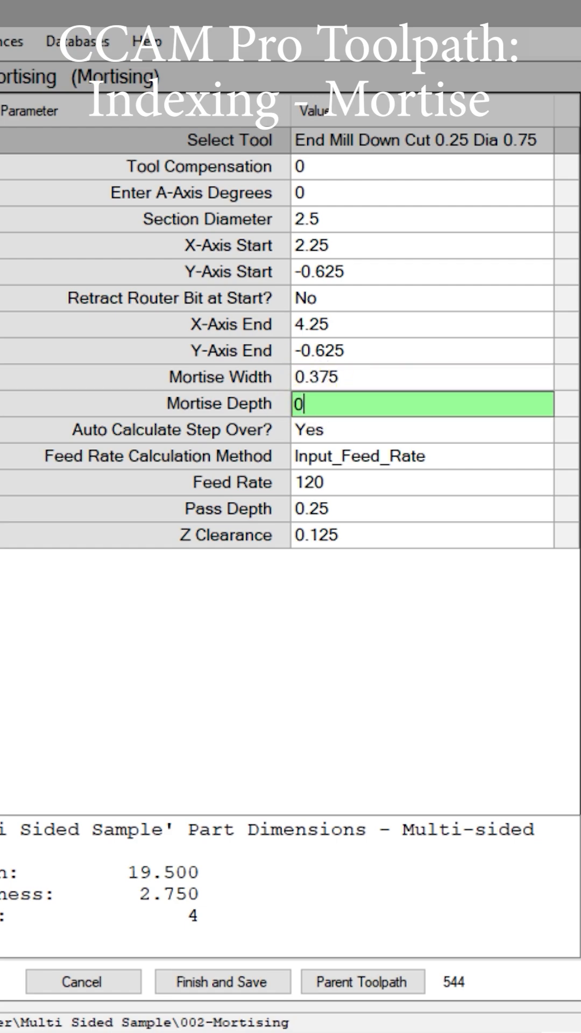
text(0.75)
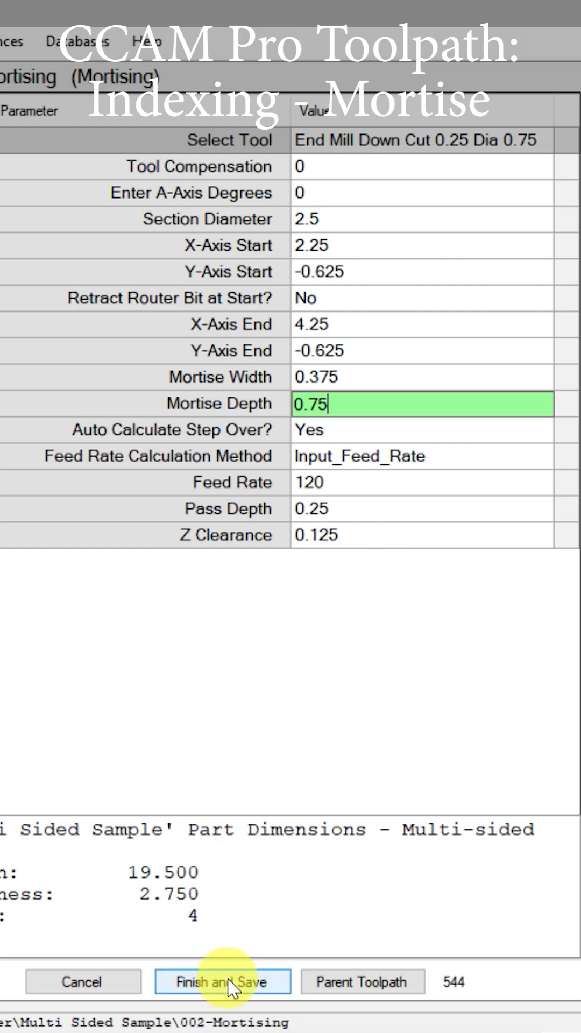
click(222, 981)
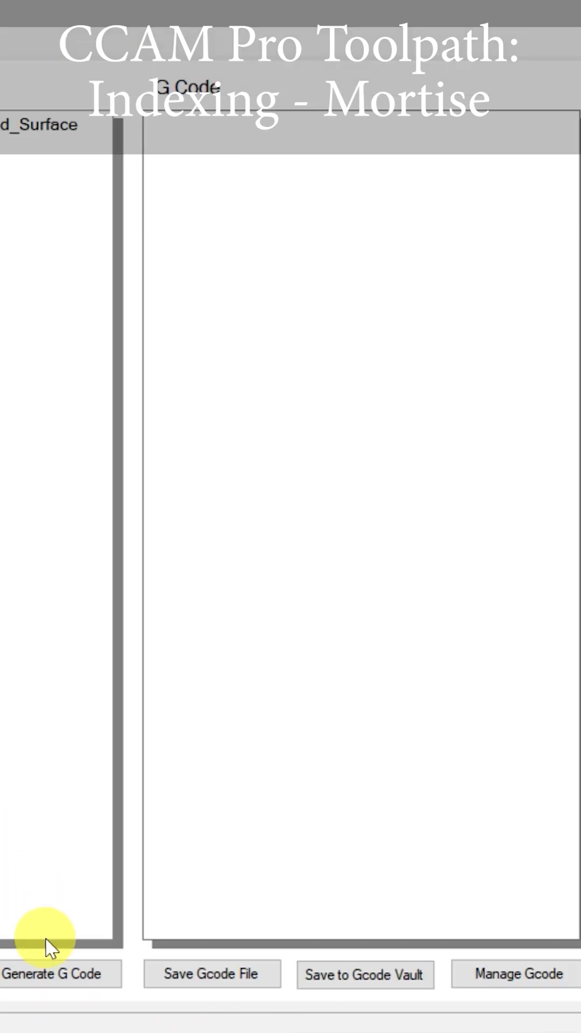